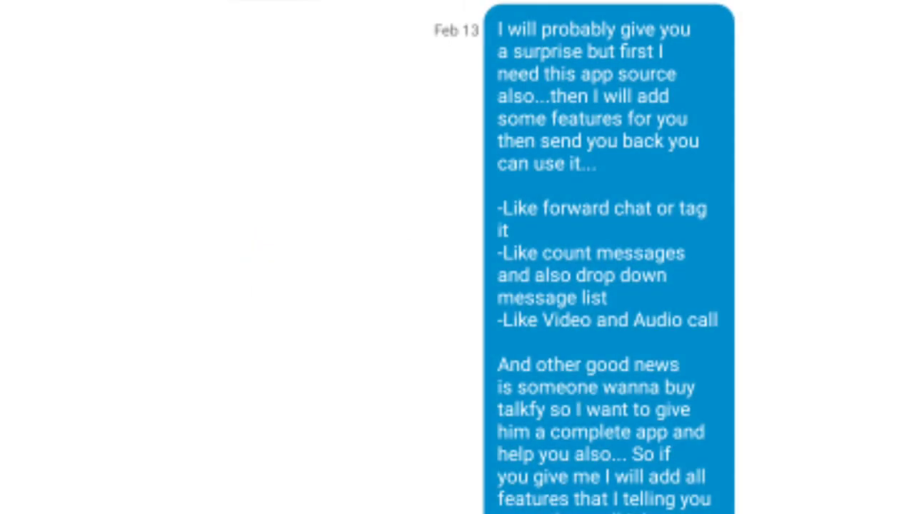
# Scroll past the chat screenshot and open the SOURCE CODE blogspot link from the description
pyautogui.scroll(-3)
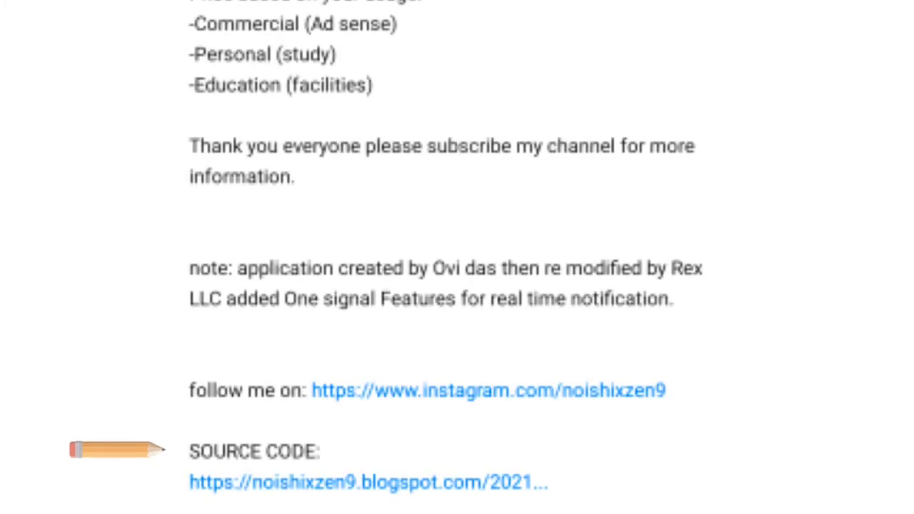
pyautogui.click(368, 481)
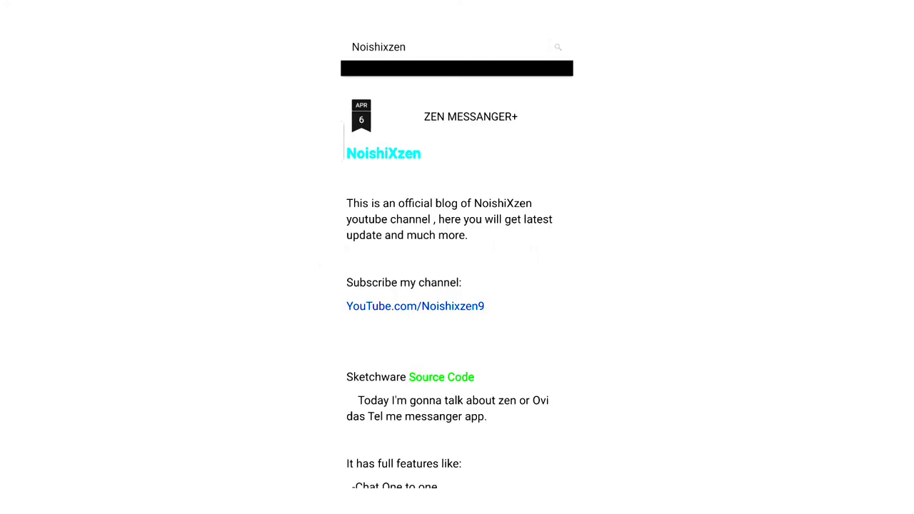
# Scroll the ZEN MESSANGER+ post down to the Subscribe and Continue section with Instagram links
pyautogui.scroll(-3)
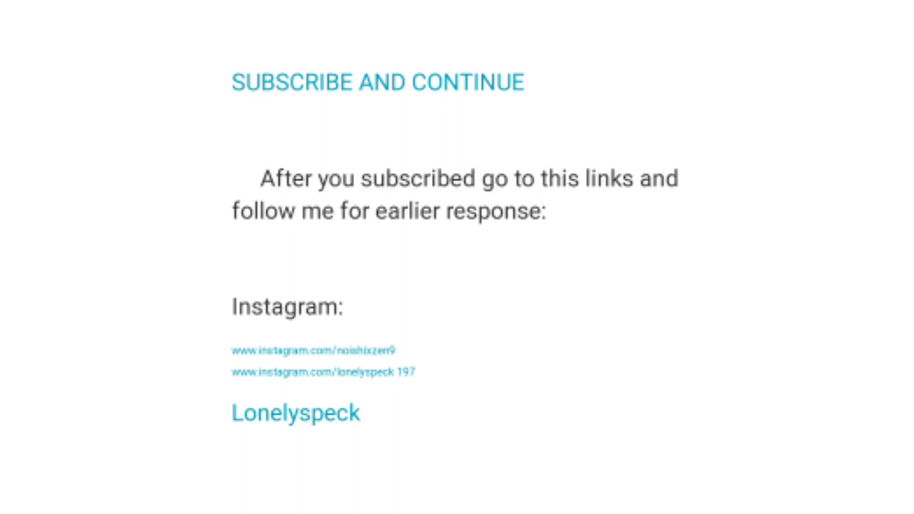